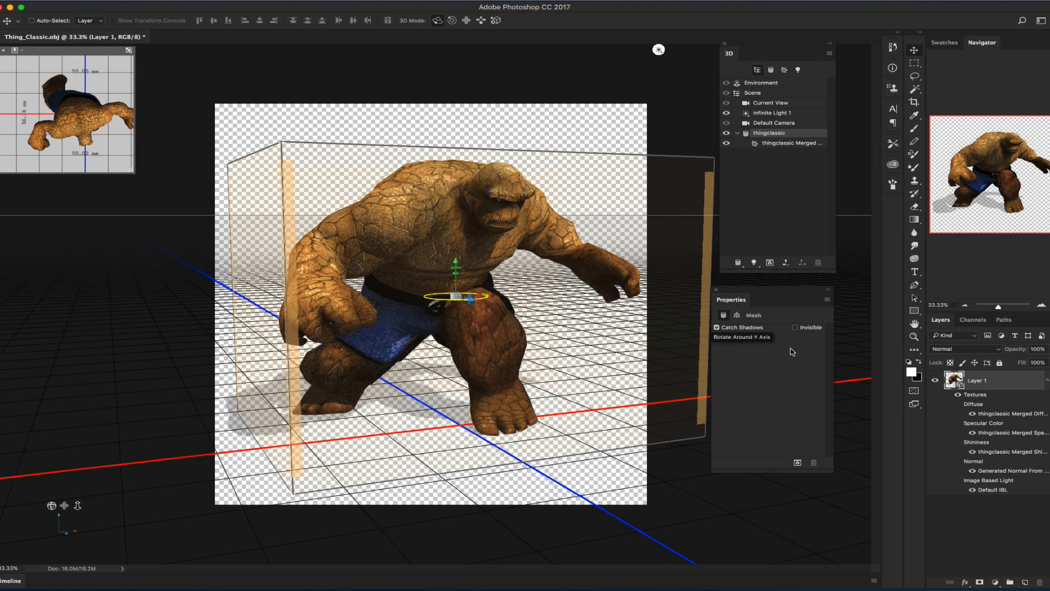
mouse_move(739, 348)
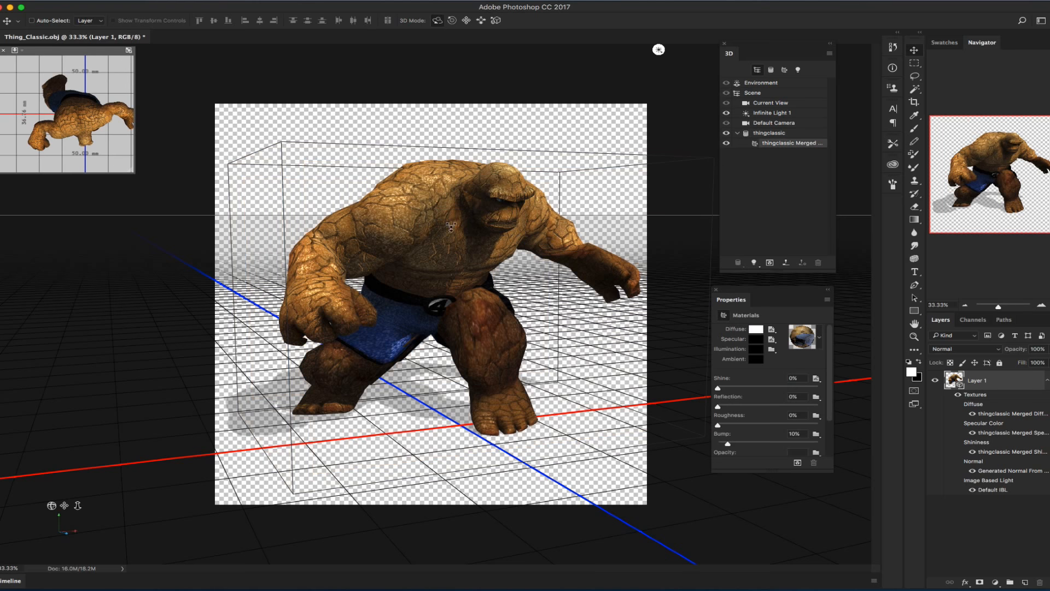
Open the model's merged diffuse texture as its own document with Edit Texture.
left_click(772, 328)
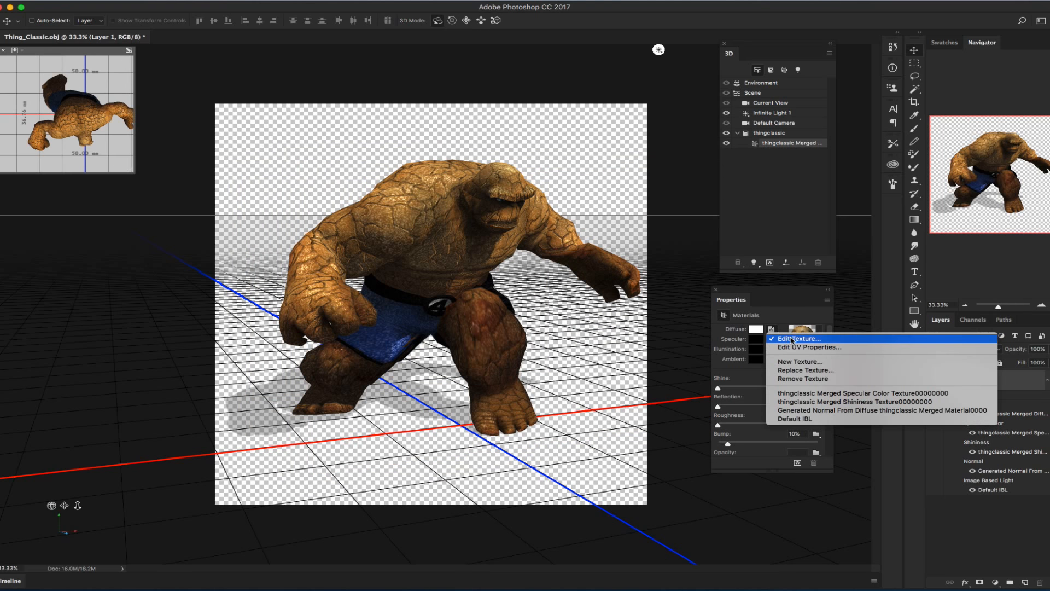
mouse_move(799, 362)
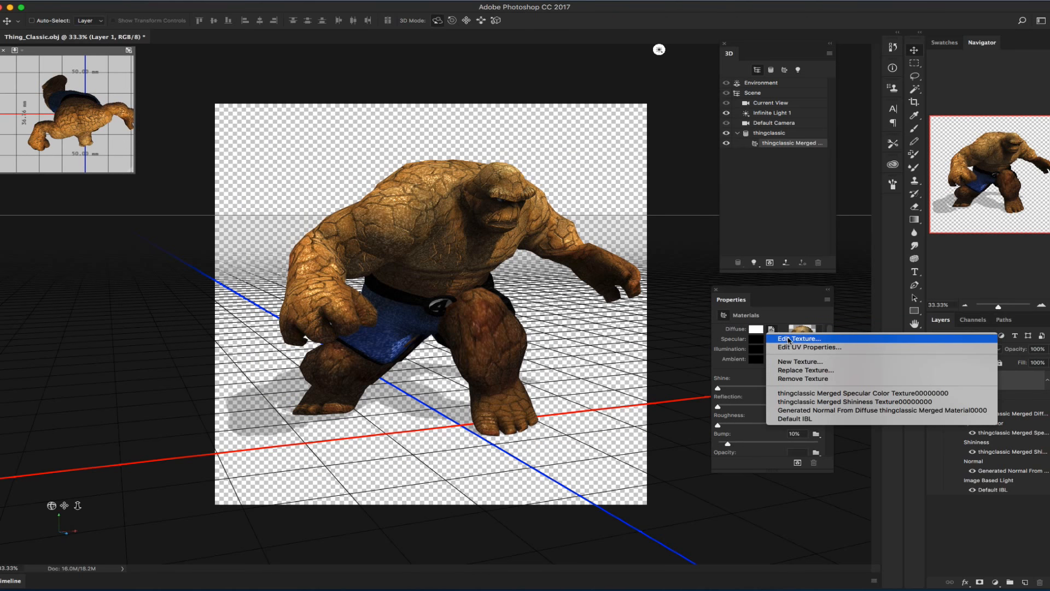
left_click(799, 338)
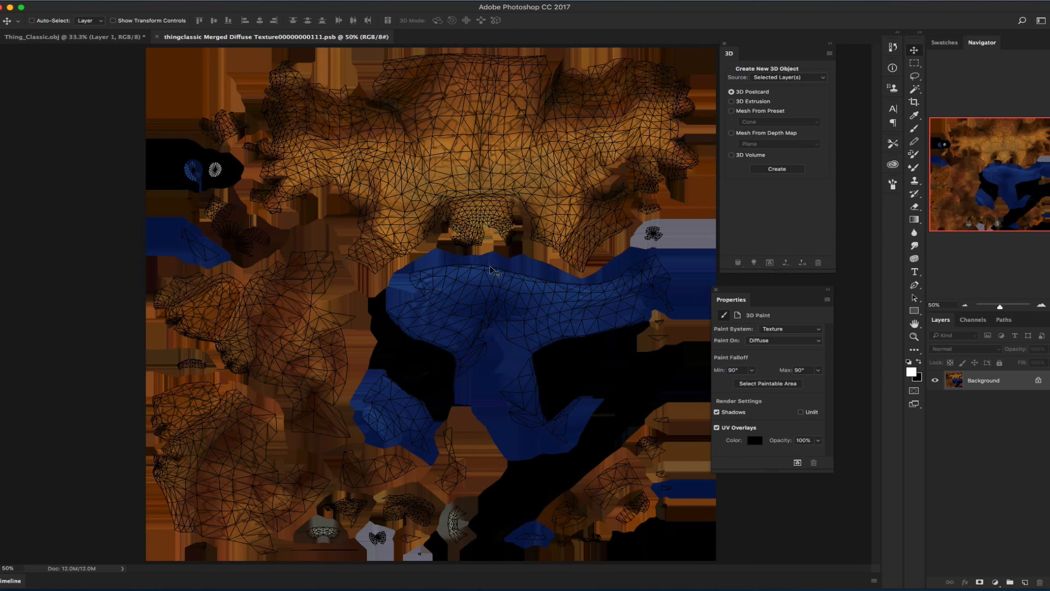
mouse_move(301, 122)
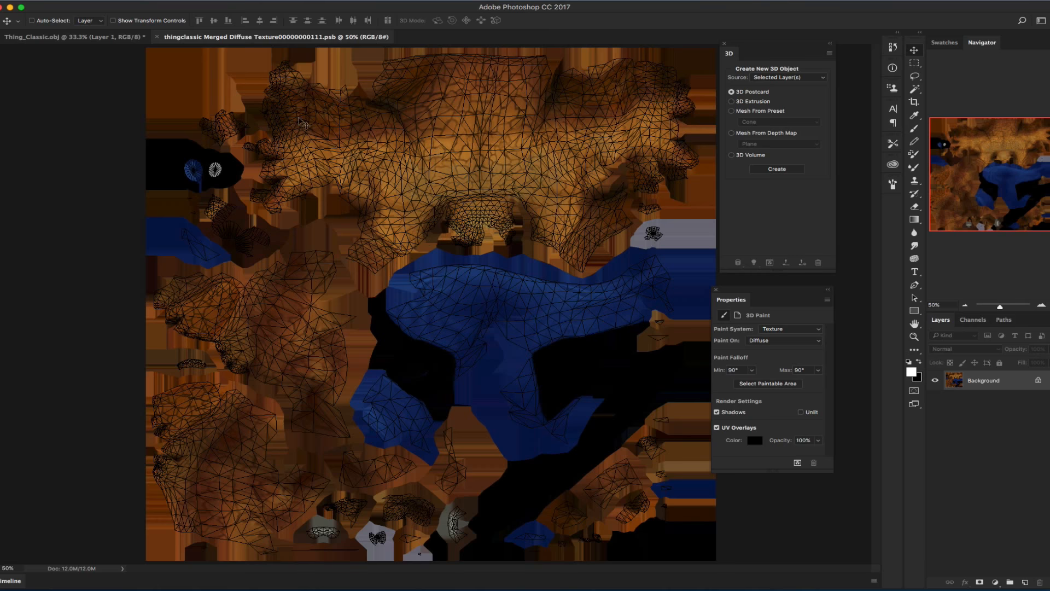
mouse_move(158, 42)
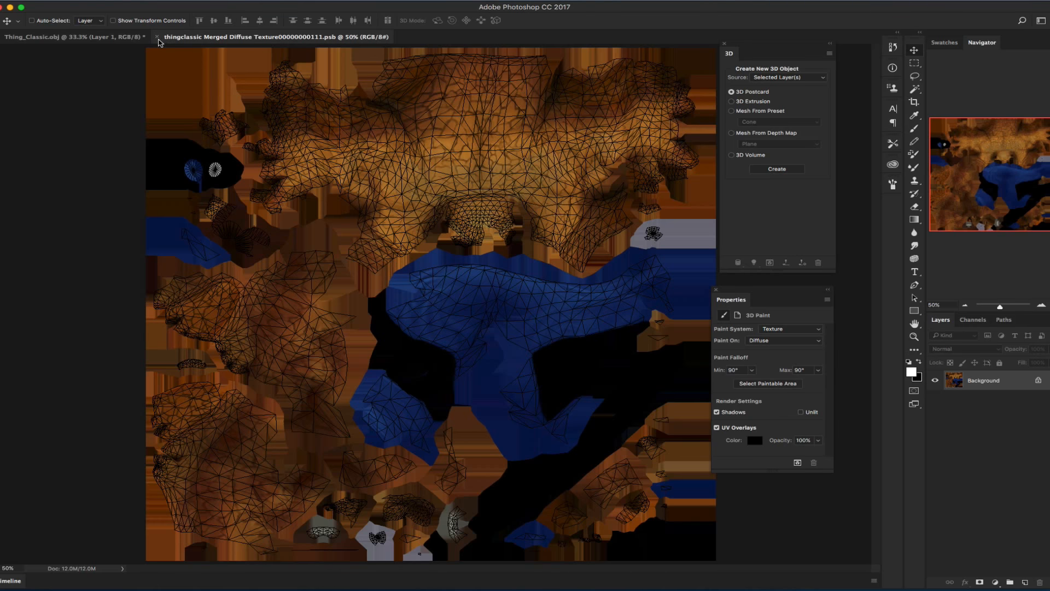
Switch back to the Thing_Classic.obj model document, leaving the texture open.
left_click(72, 37)
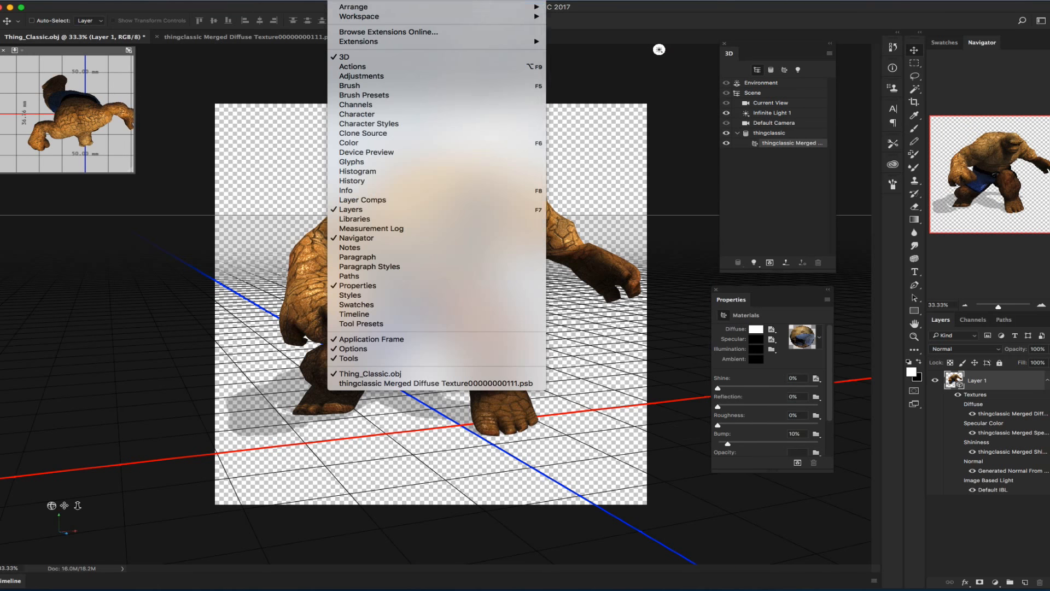
mouse_move(353, 7)
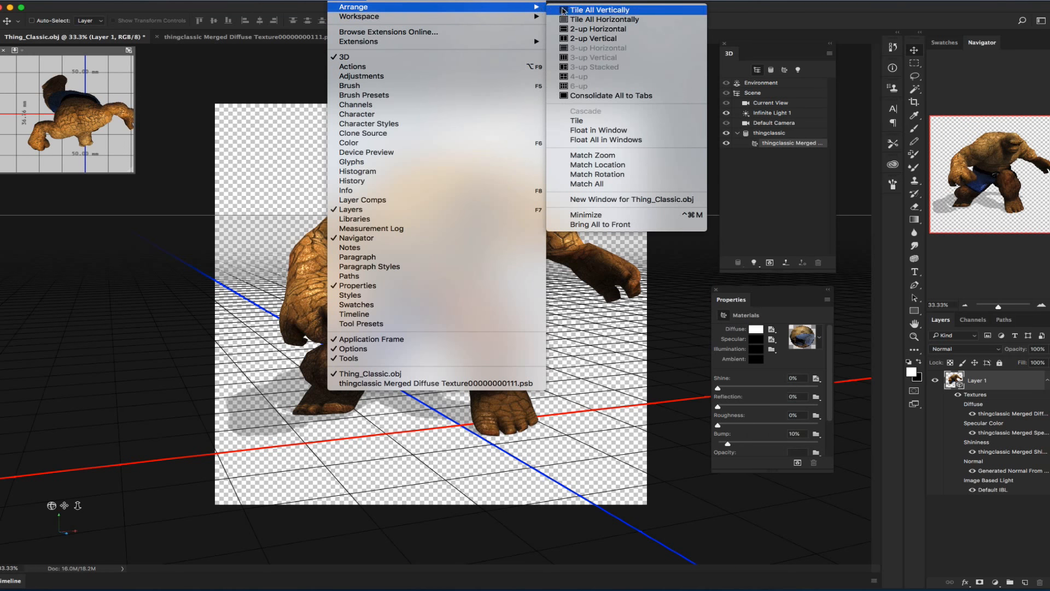
Tile the model and texture documents vertically, then begin closing the texture document.
left_click(600, 10)
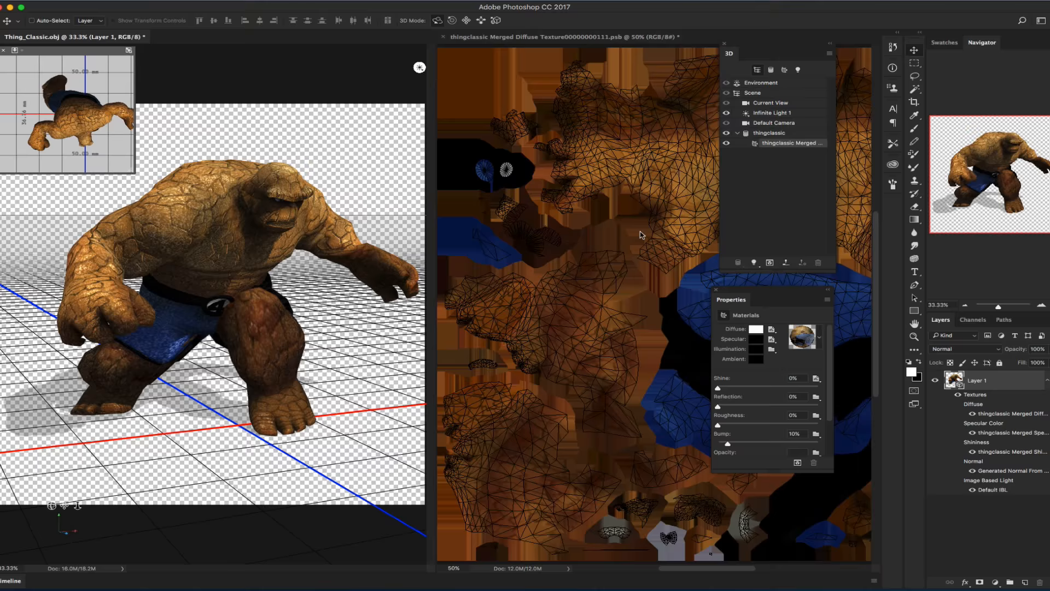
mouse_move(586, 302)
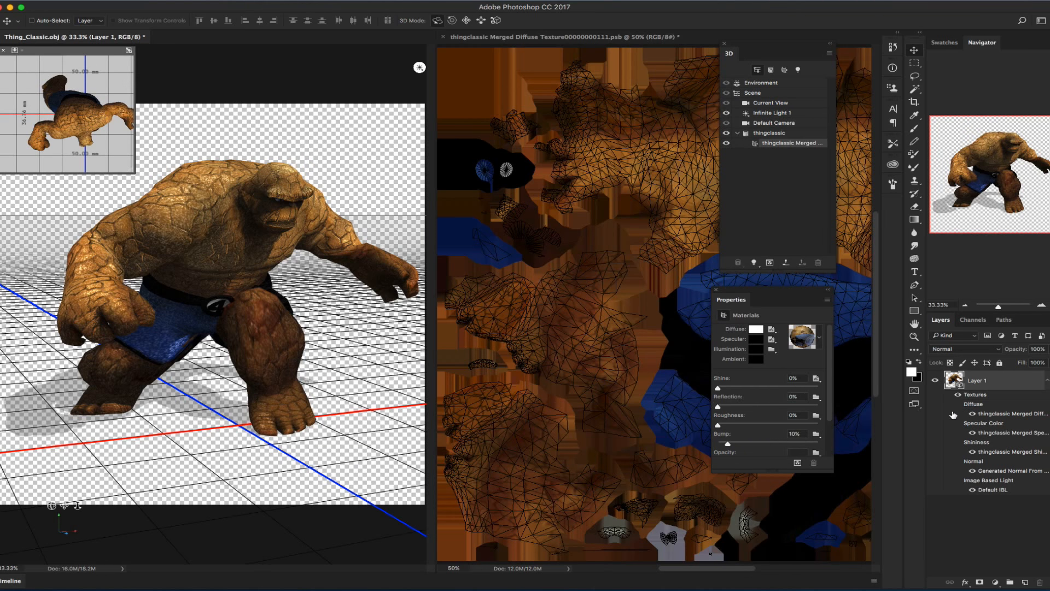
left_click(442, 36)
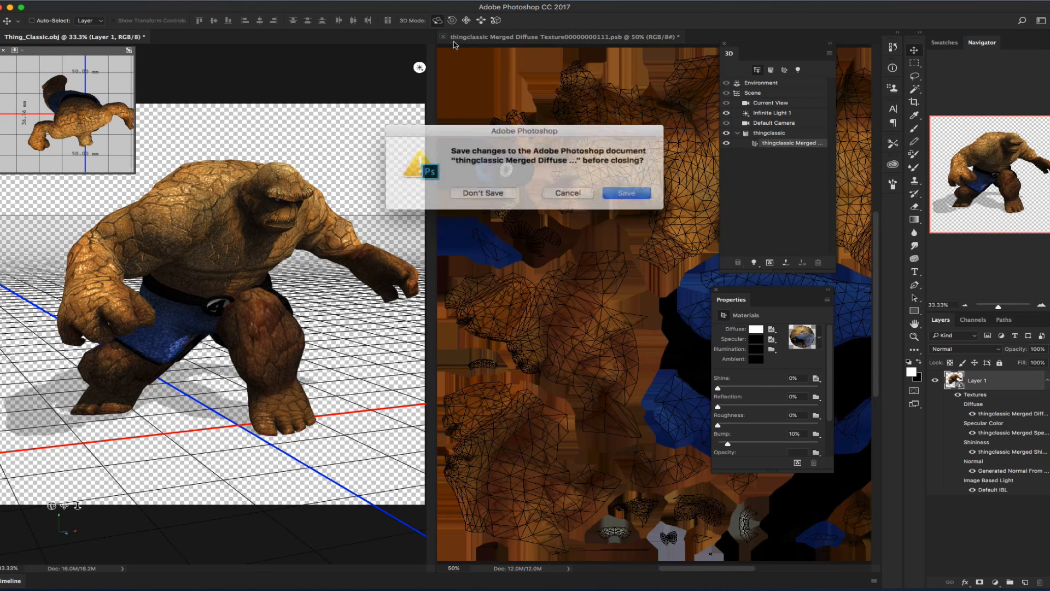
Answer the save prompt, reopen the diffuse texture with Edit Texture, and place it beside the model.
left_click(482, 197)
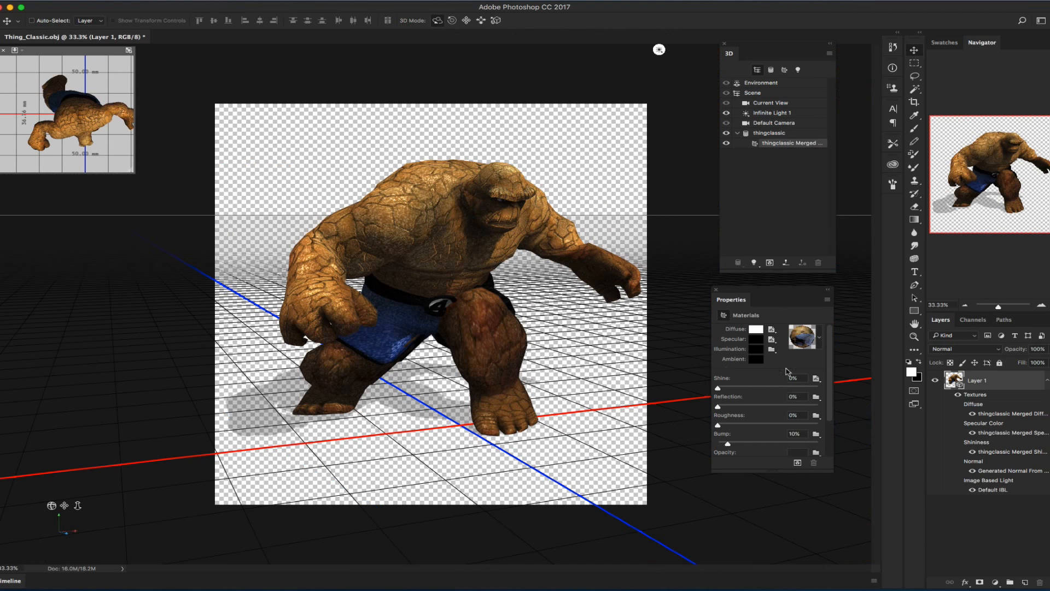
left_click(771, 328)
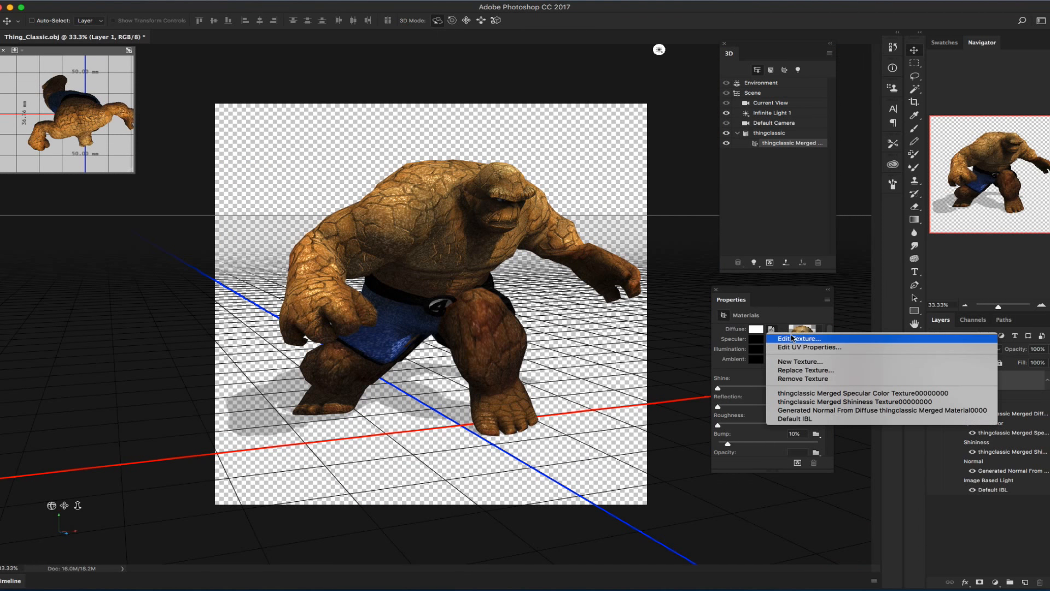
left_click(796, 338)
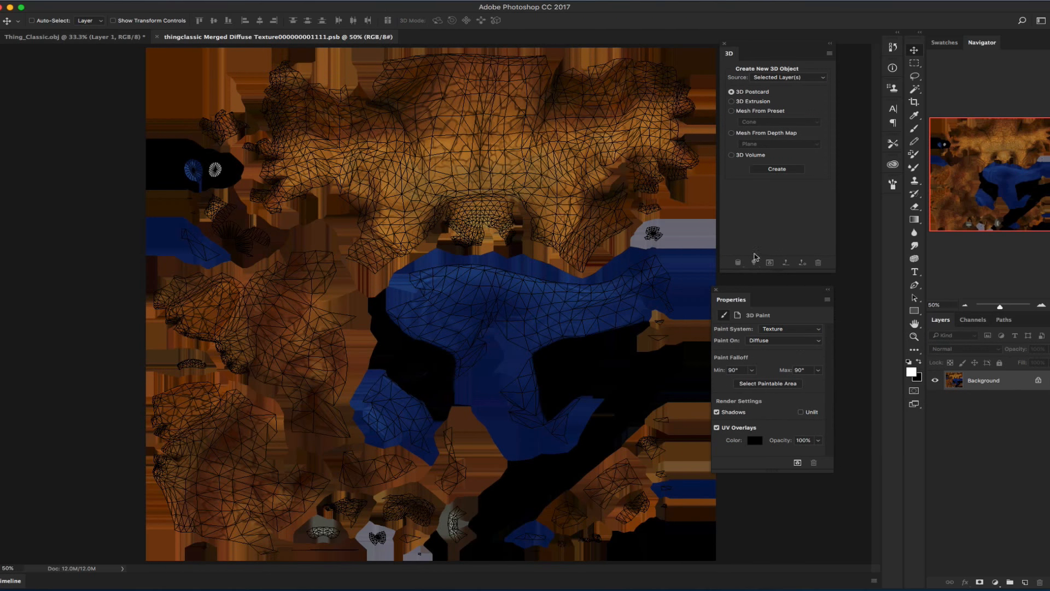
left_click(352, 6)
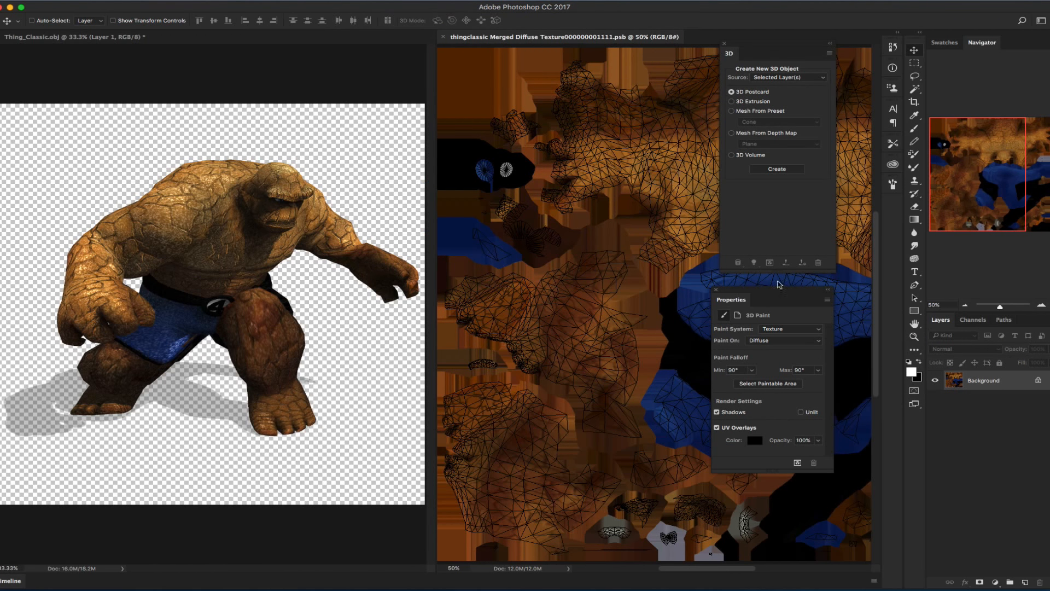
mouse_move(612, 199)
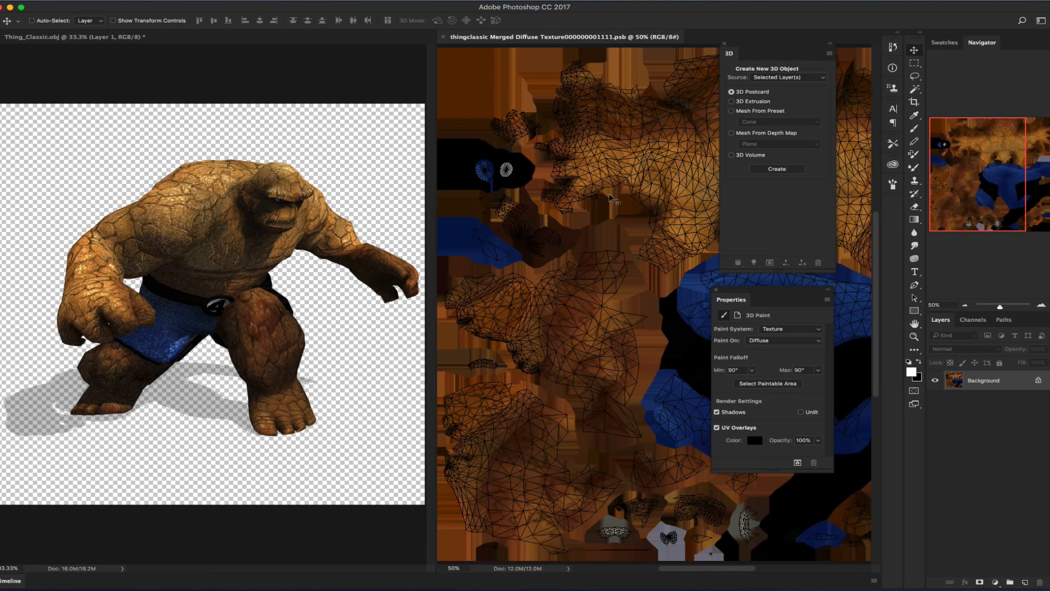
mouse_move(580, 328)
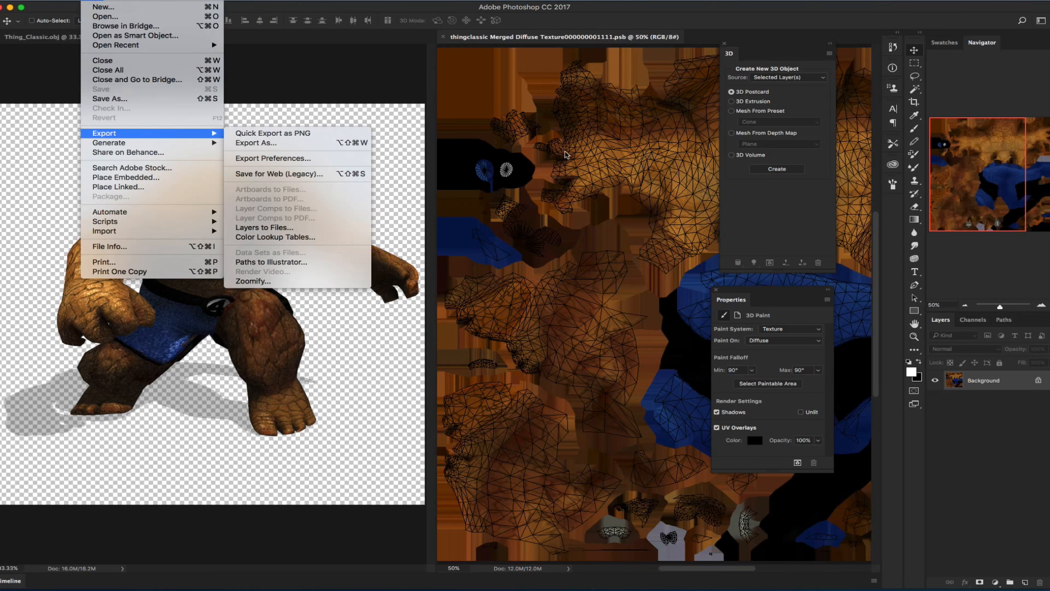
Invert the diffuse texture's colours, turning the Thing model pale blue.
left_click(581, 273)
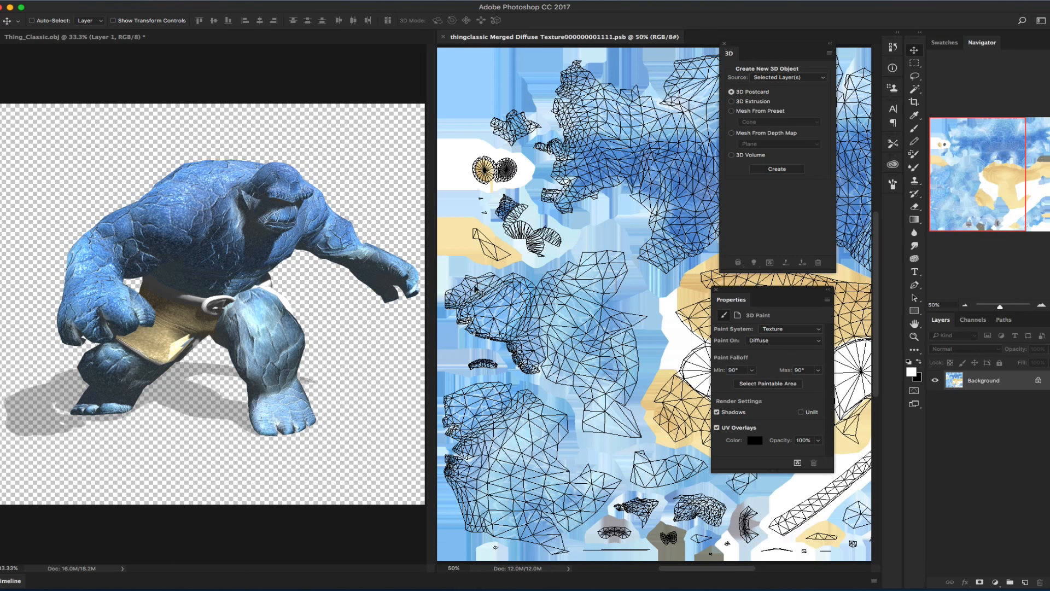
mouse_move(594, 288)
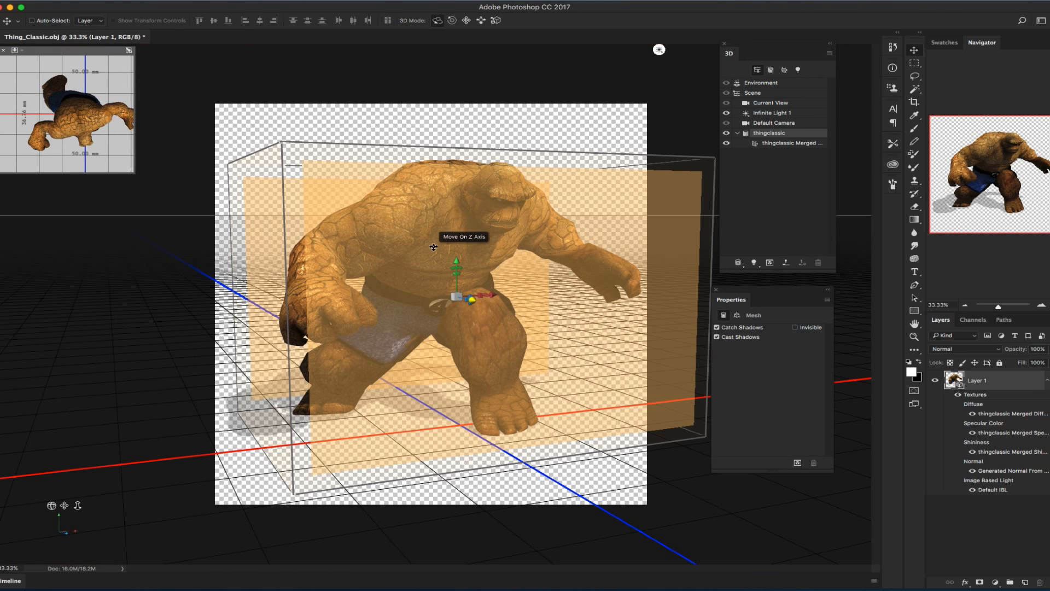
Reopen the diffuse texture with Edit Texture, then return to the Thing_Classic.obj model document.
left_click(771, 329)
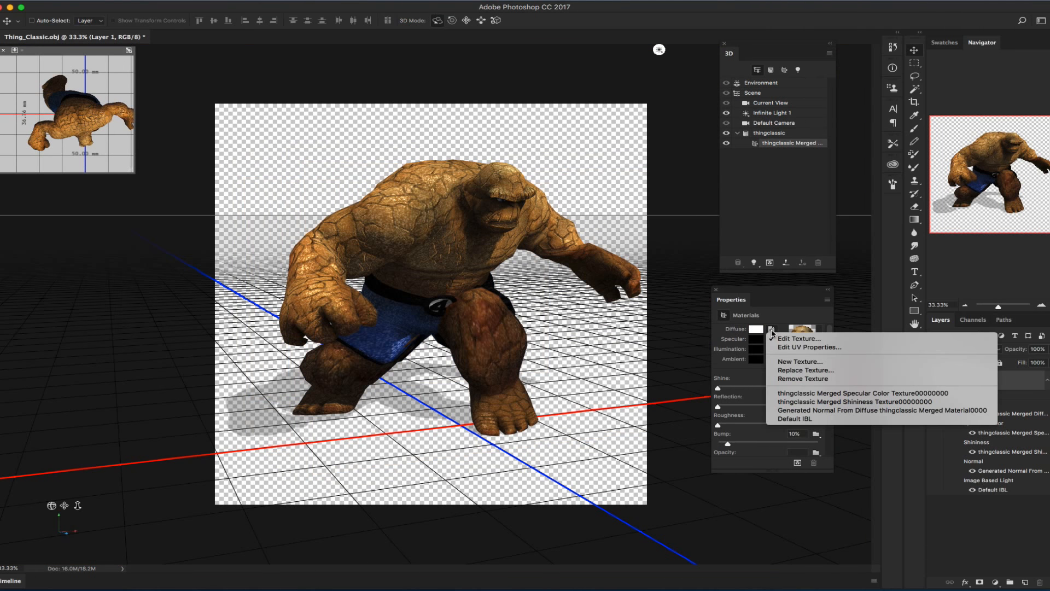
left_click(796, 339)
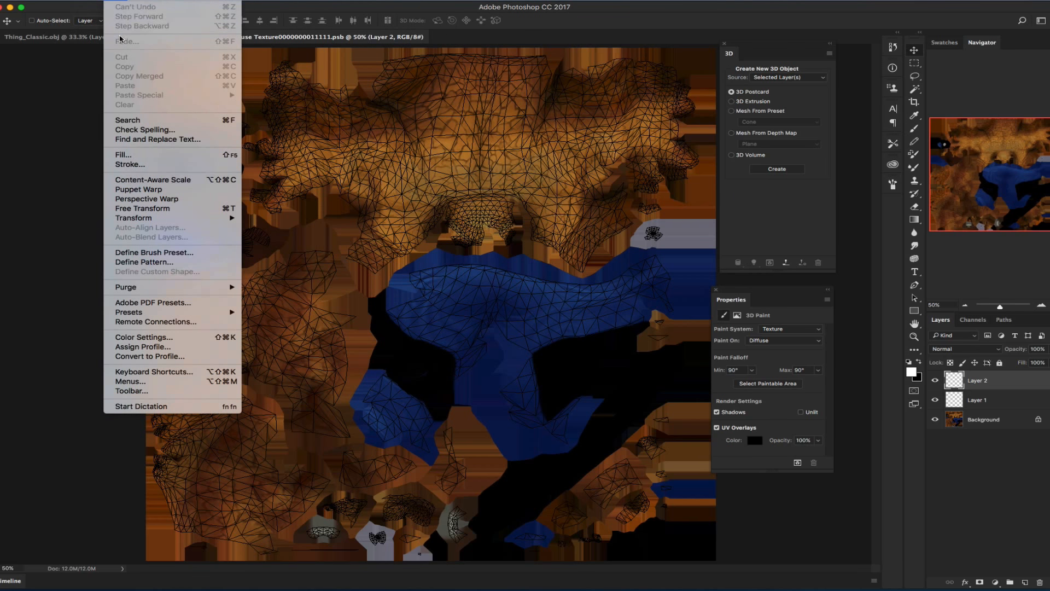
left_click(103, 132)
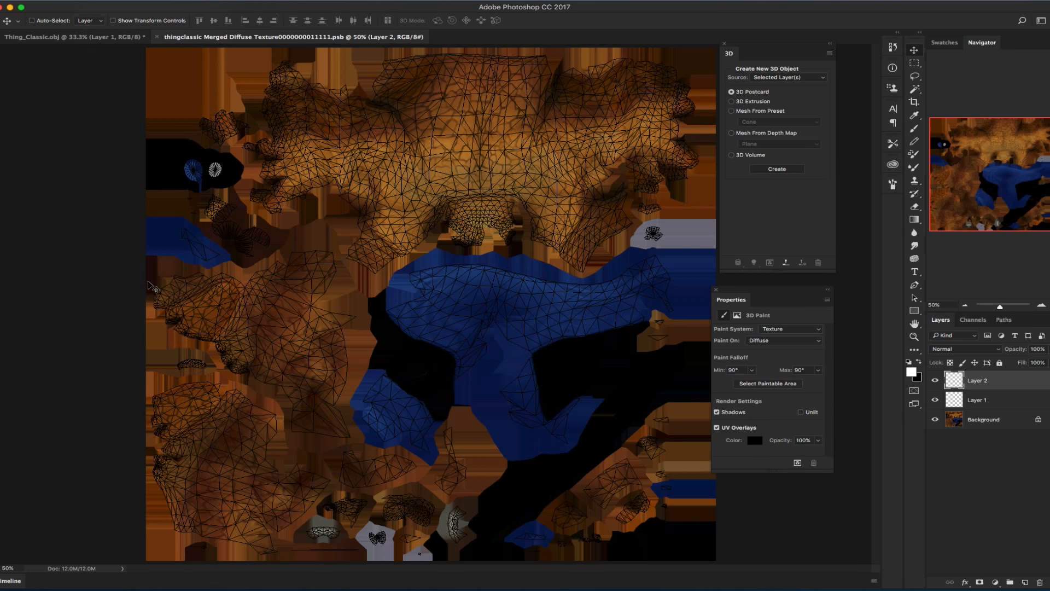
left_click(73, 37)
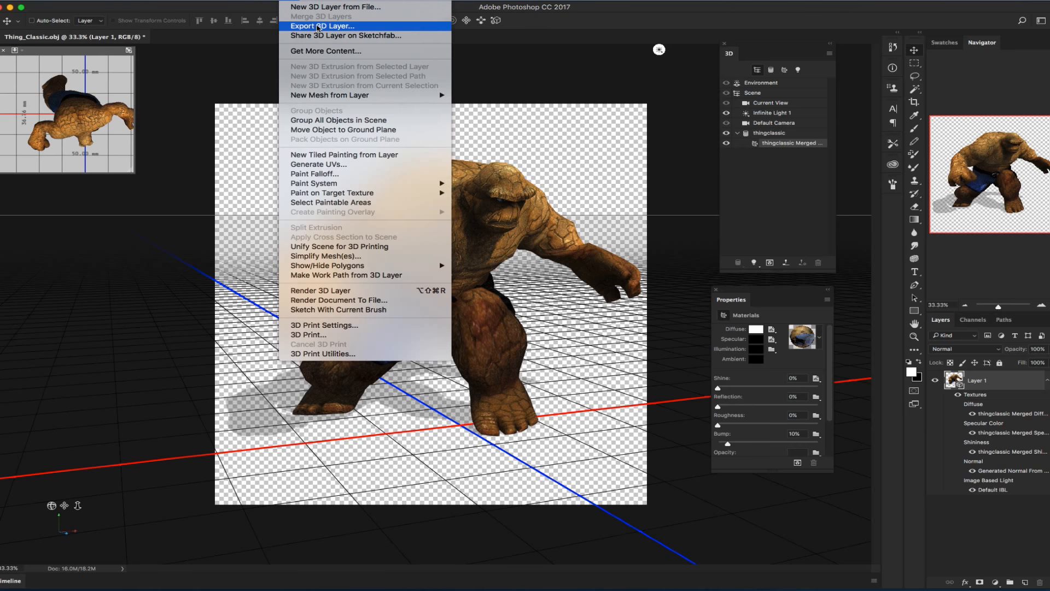
left_click(322, 26)
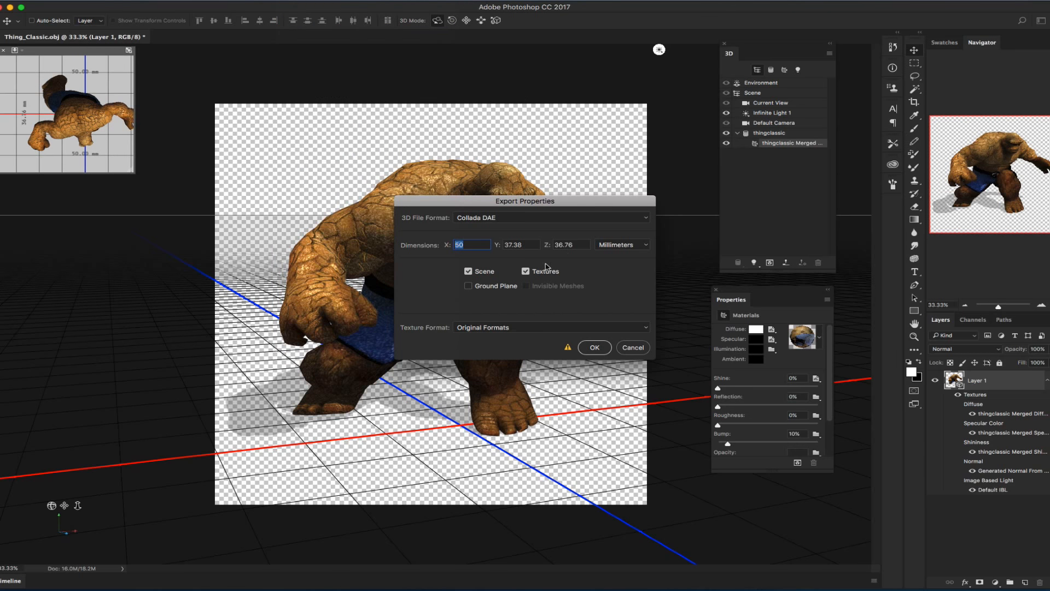
left_click(549, 217)
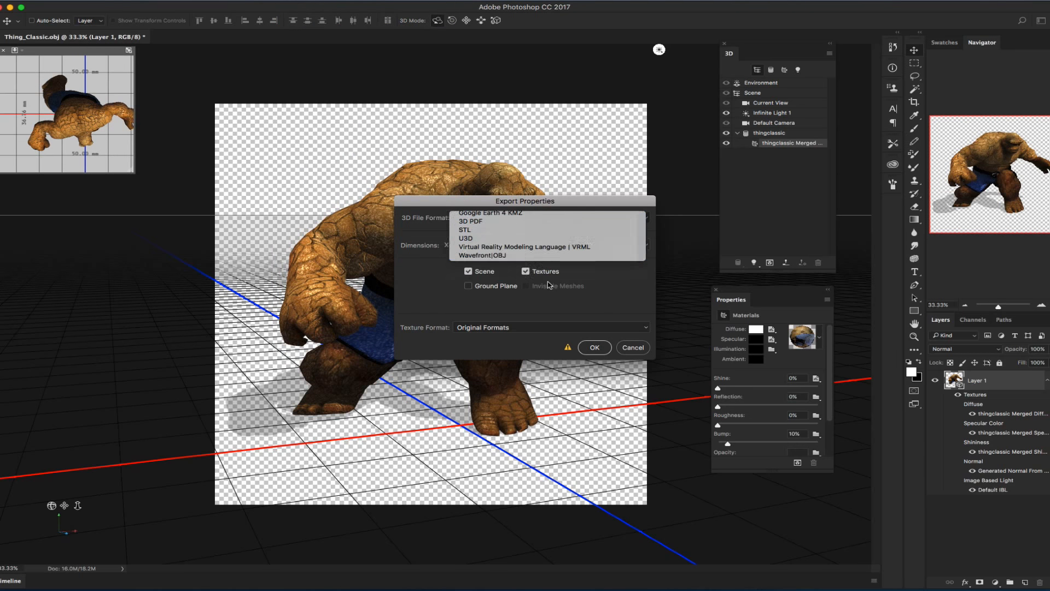
left_click(489, 256)
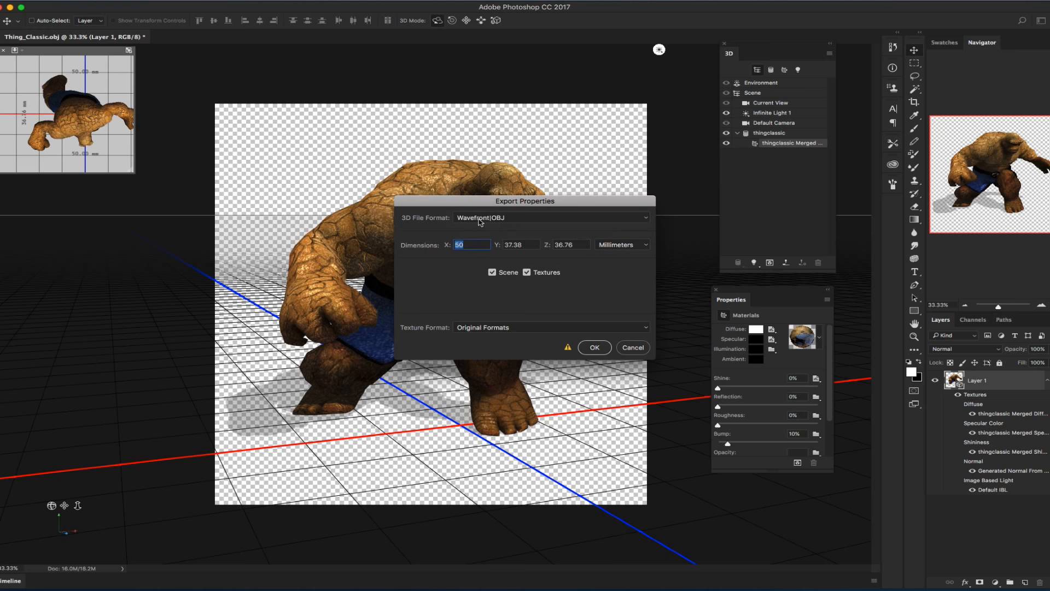
mouse_move(563, 324)
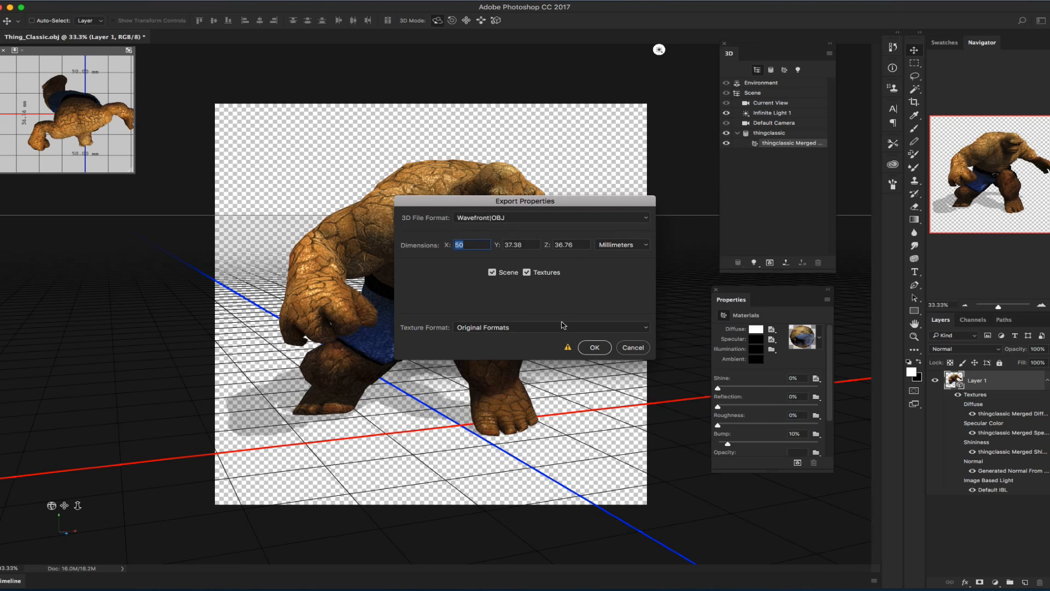
left_click(549, 327)
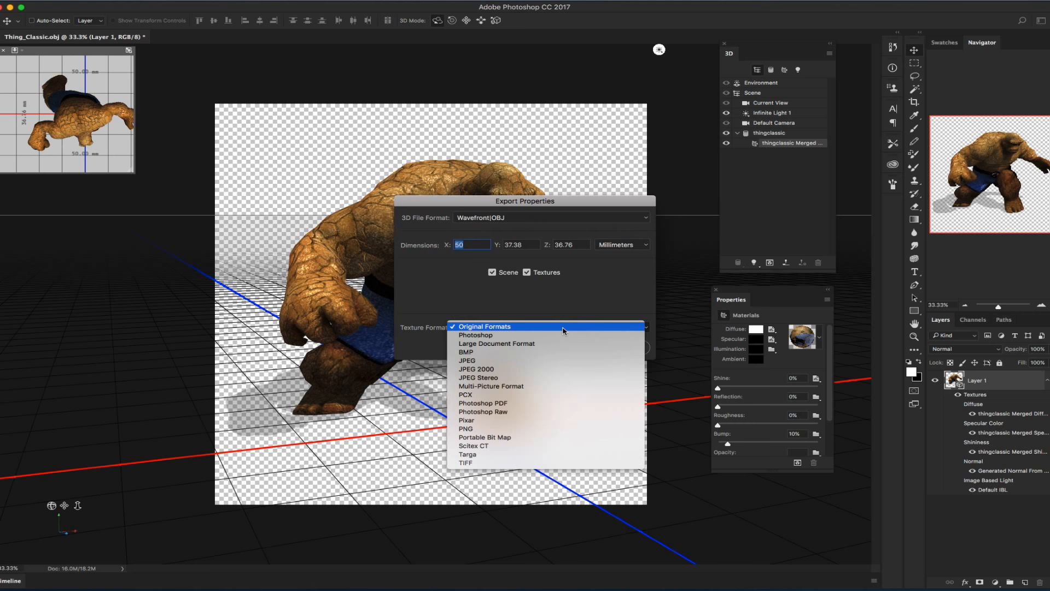
mouse_move(560, 333)
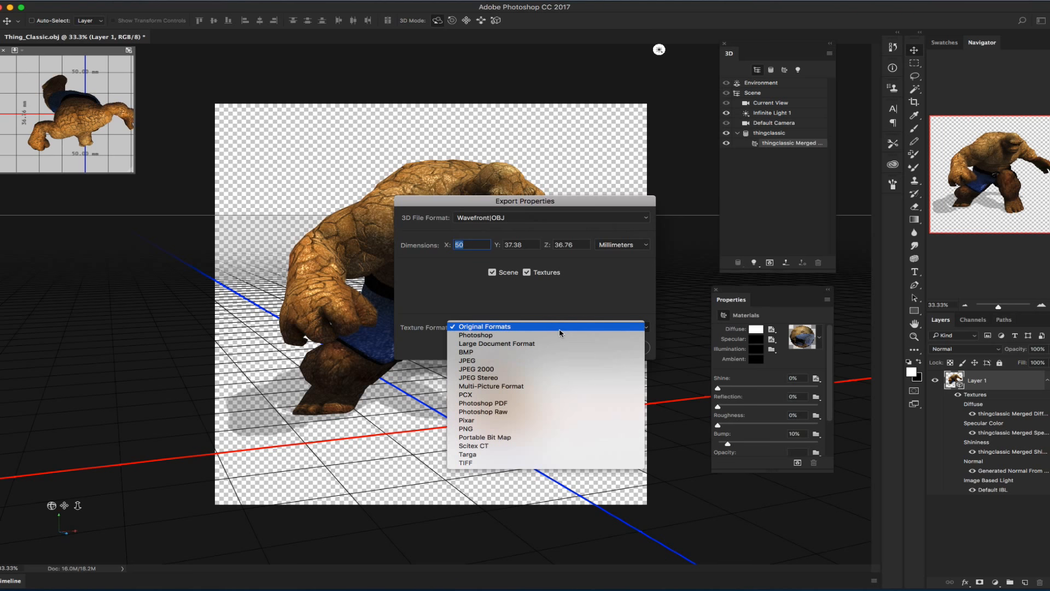
left_click(484, 326)
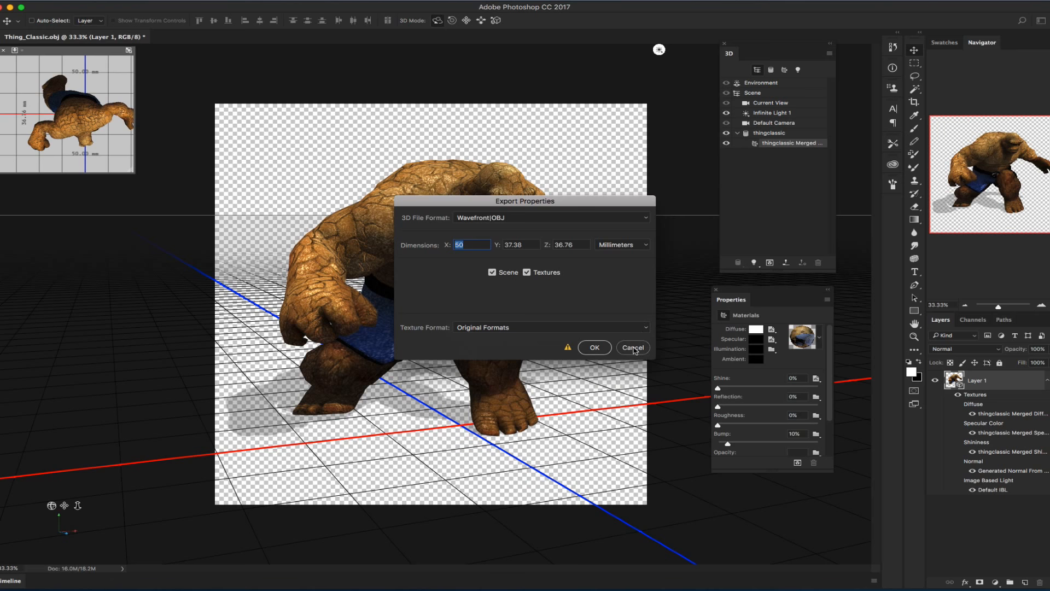
left_click(631, 348)
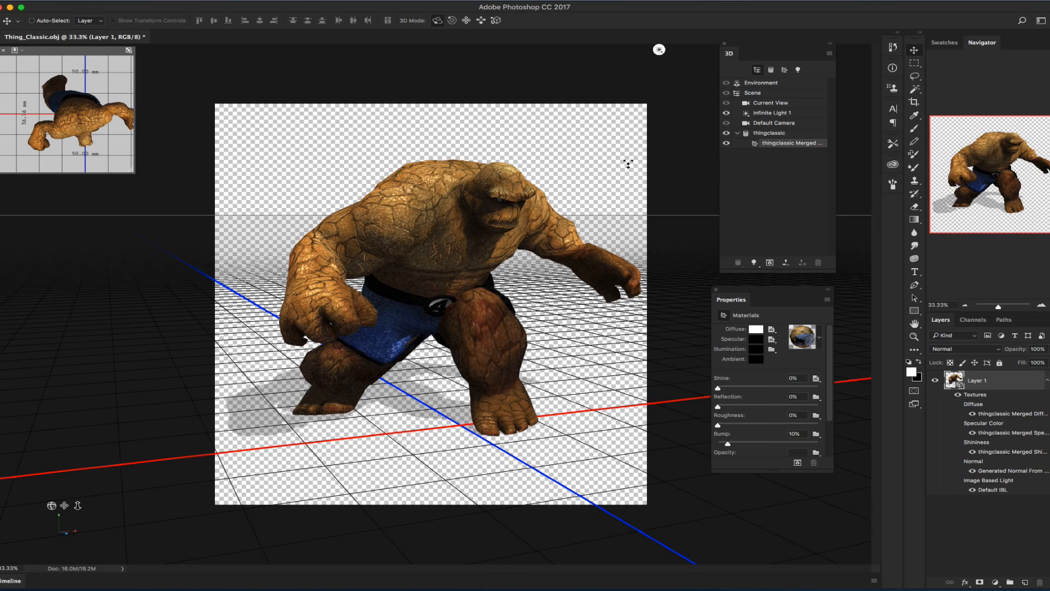
mouse_move(606, 190)
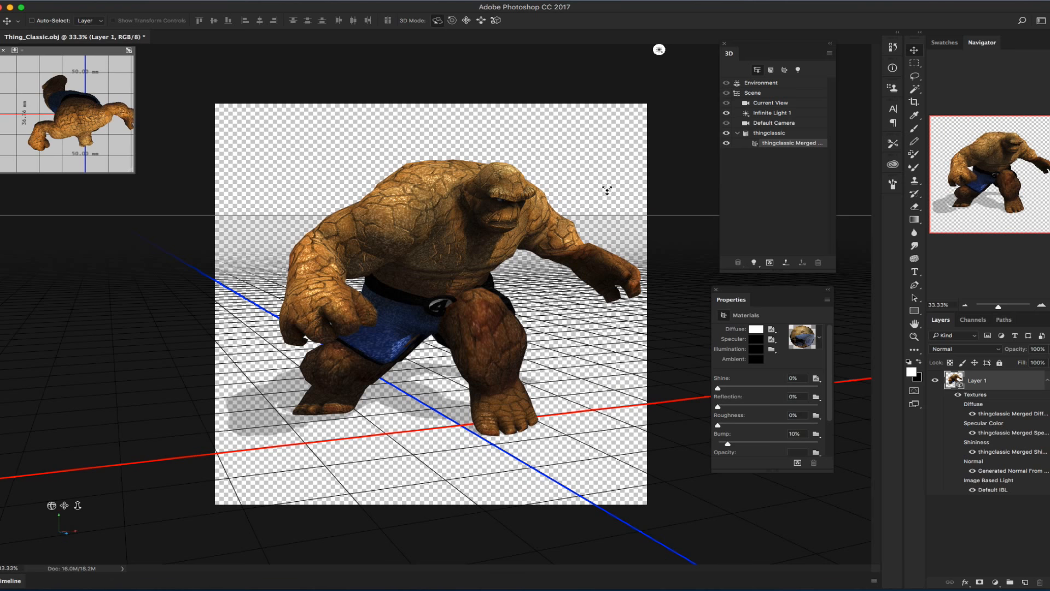
mouse_move(582, 182)
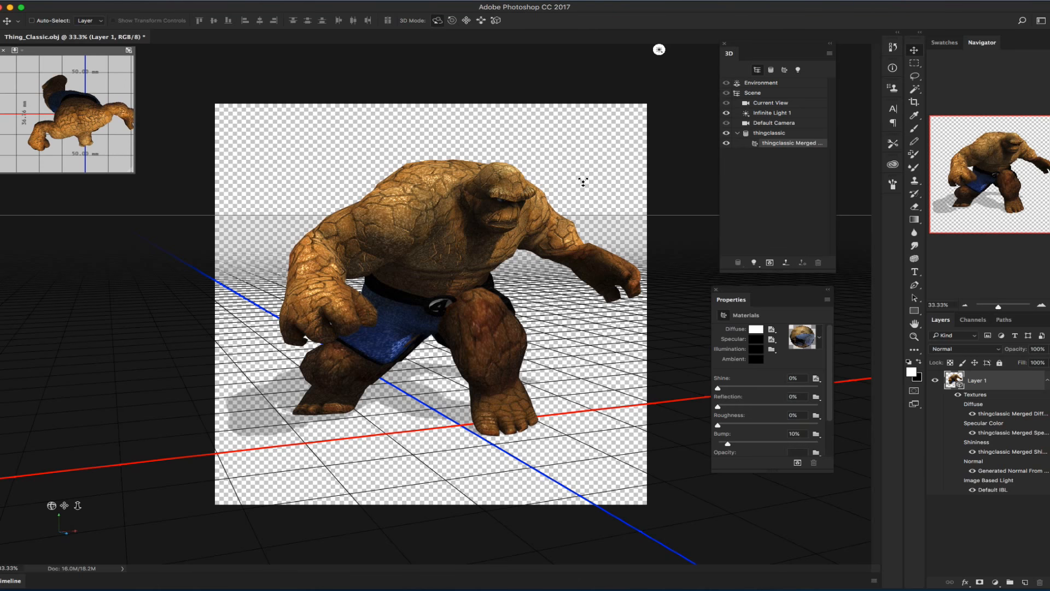